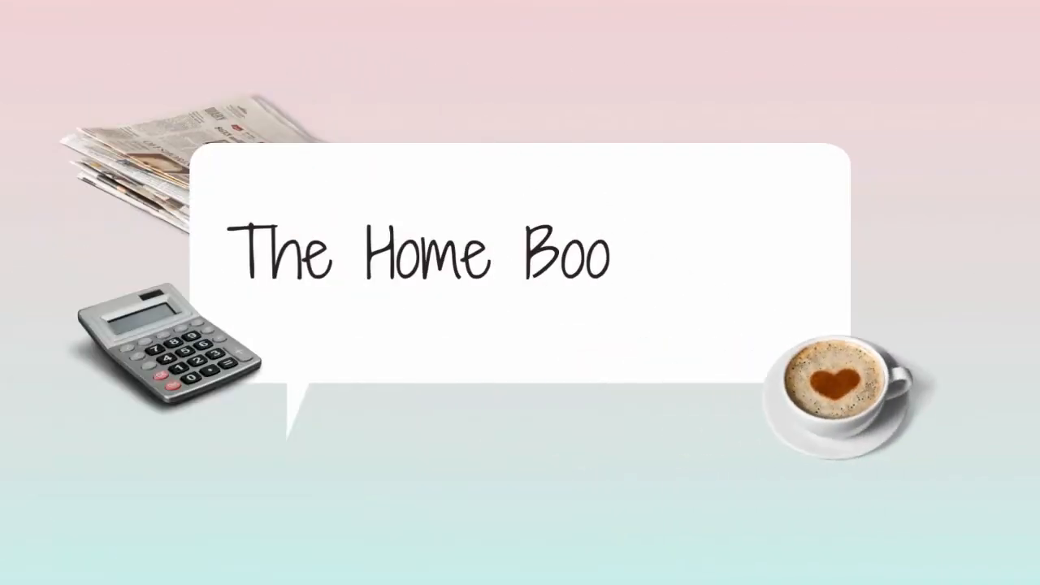
Go to the Mileage page from the Apps navigation and review the empty 2022 trip list.
text(kkeeper)
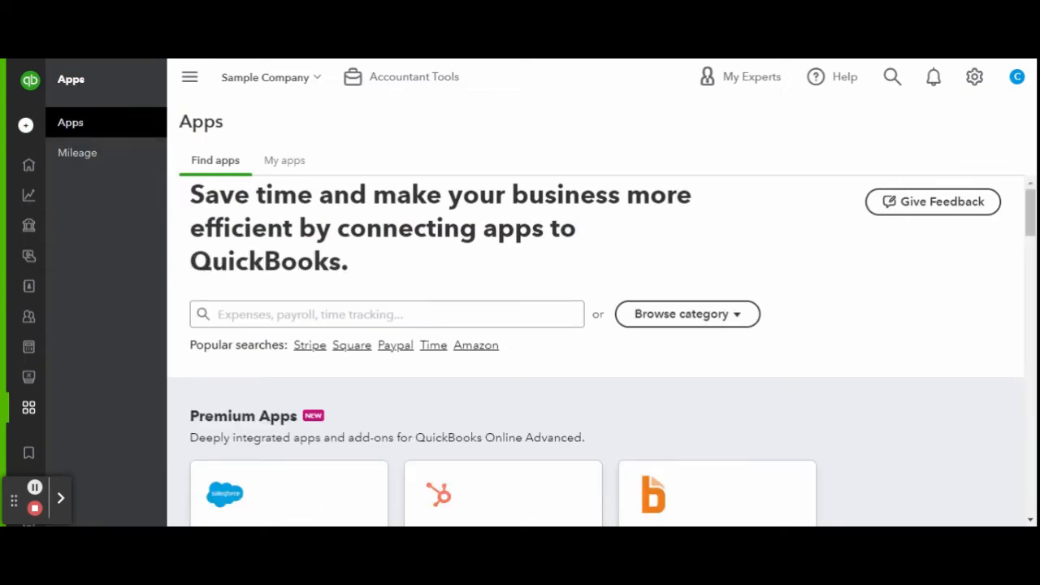
scroll(down, 3)
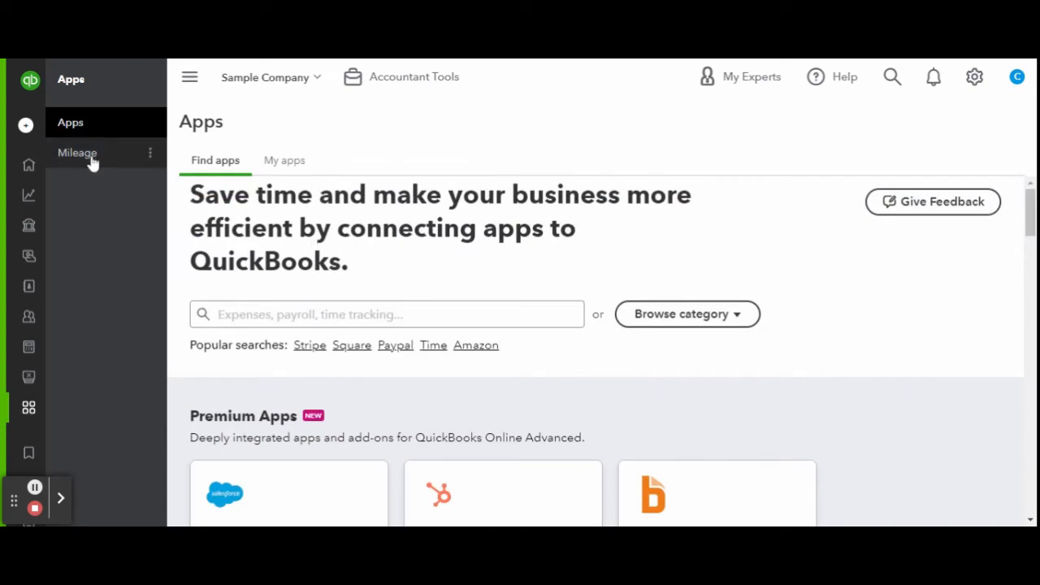
click(78, 153)
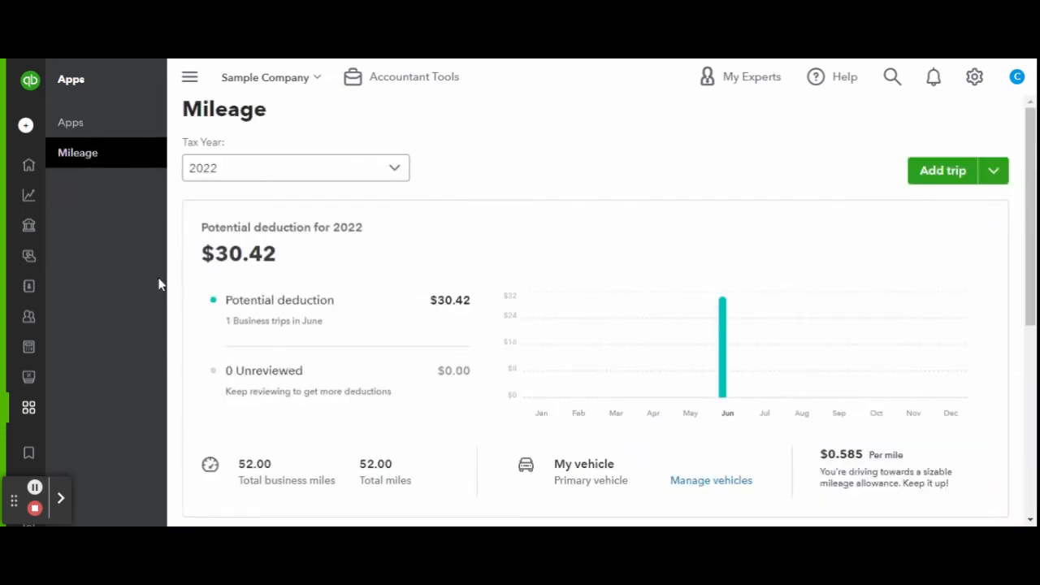
mouse_move(528, 307)
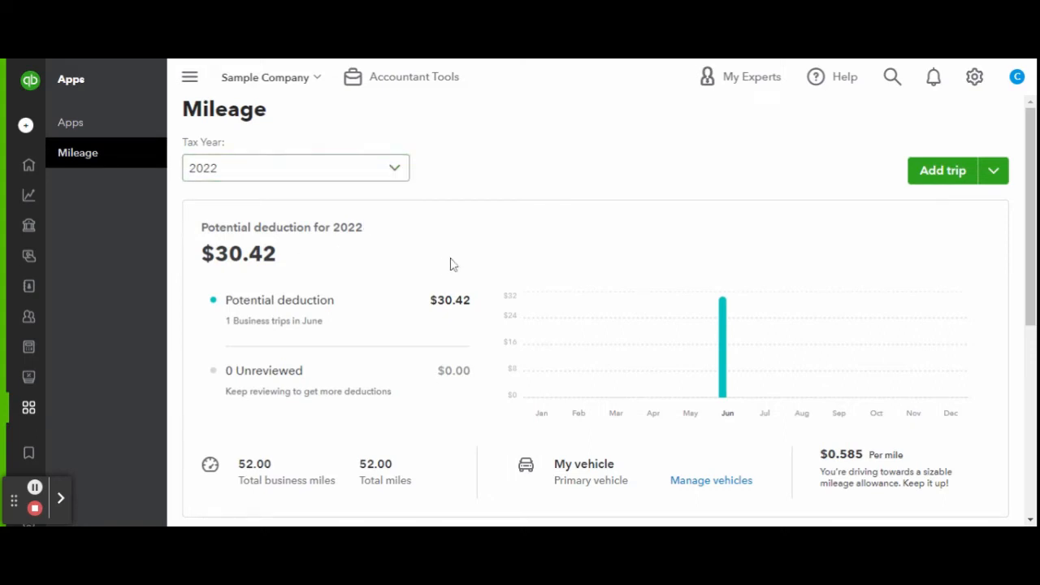
scroll(down, 3)
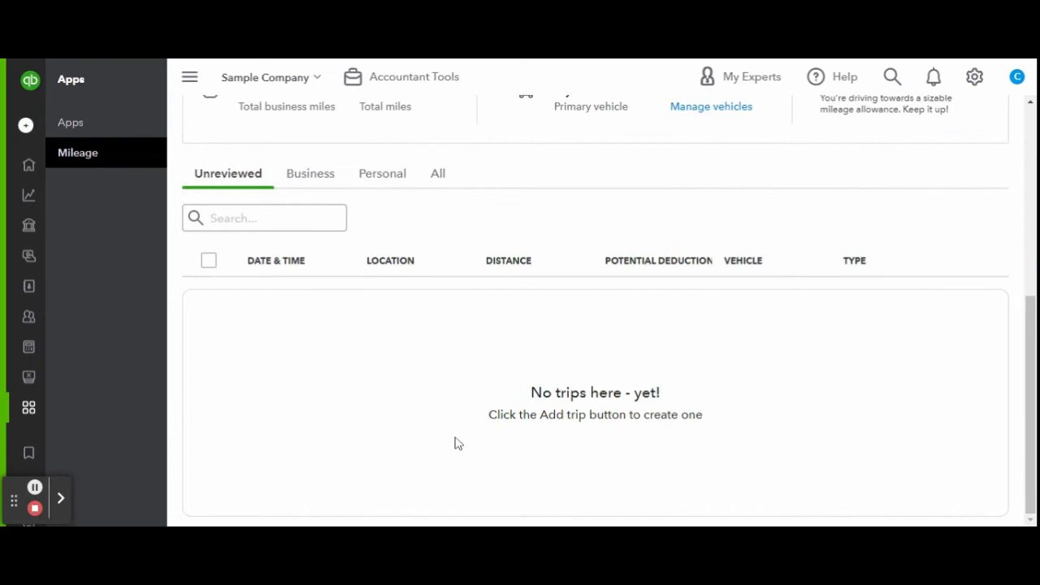
mouse_move(285, 295)
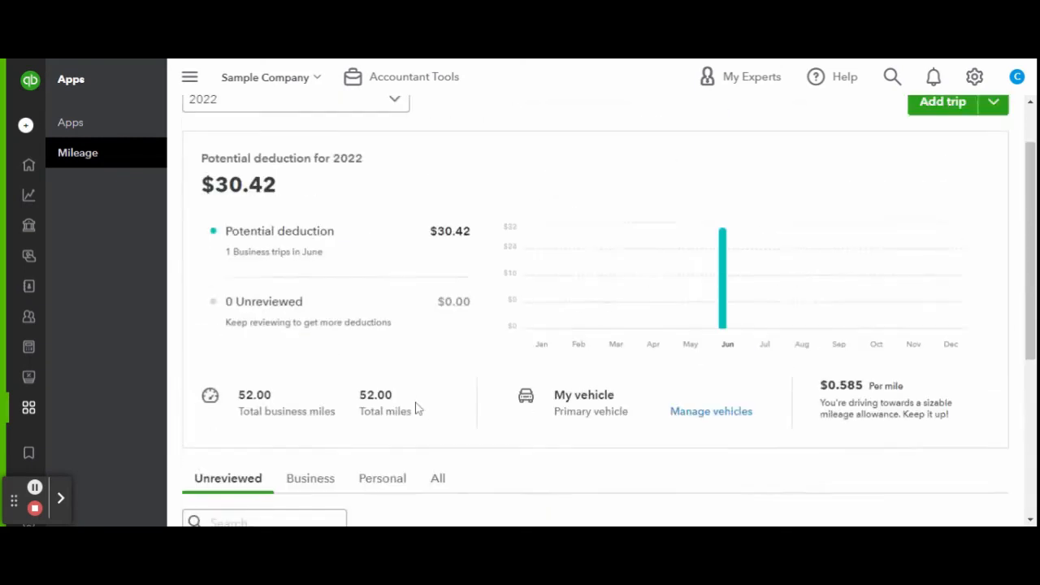
Start a new business trip of 250 miles from Las Vegas, NV to Phoenix, AZ.
click(942, 104)
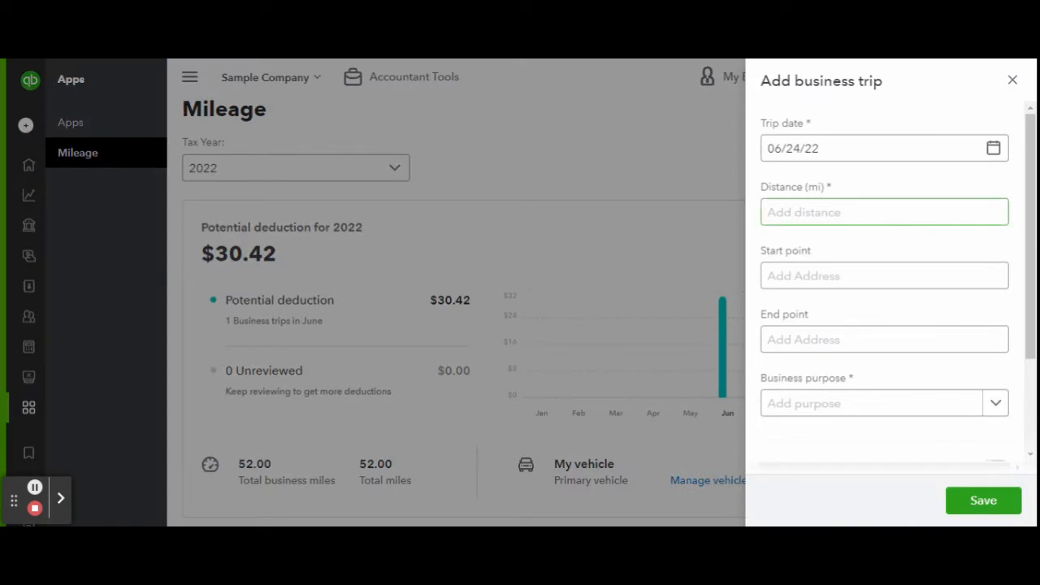
click(883, 211)
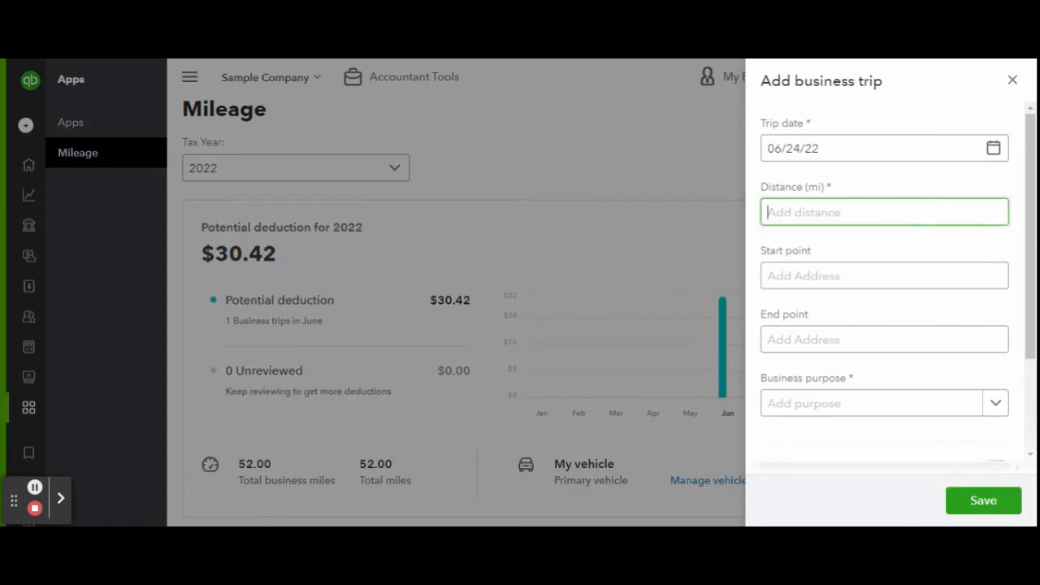
text(250)
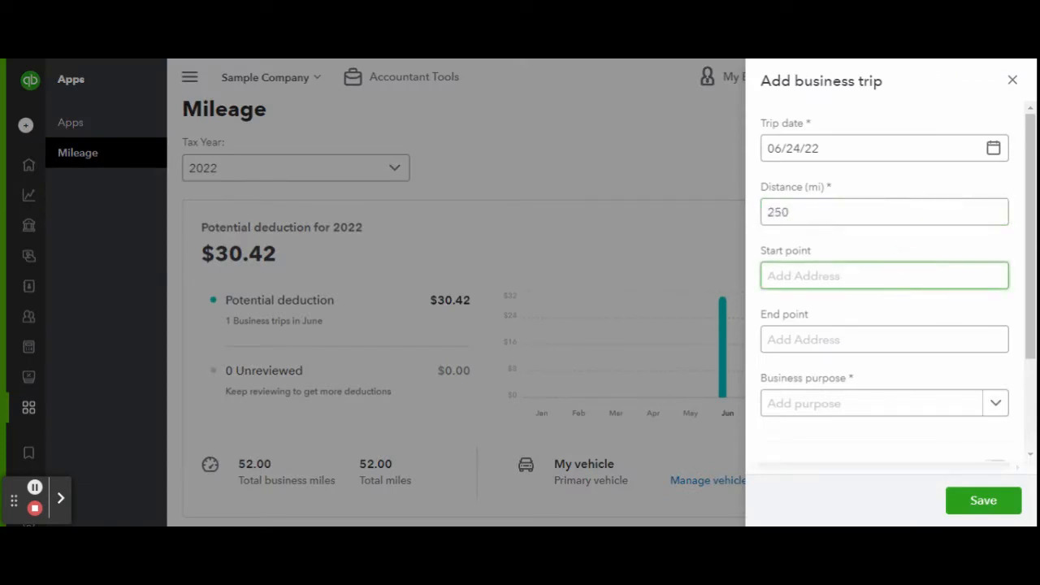
text(las ve)
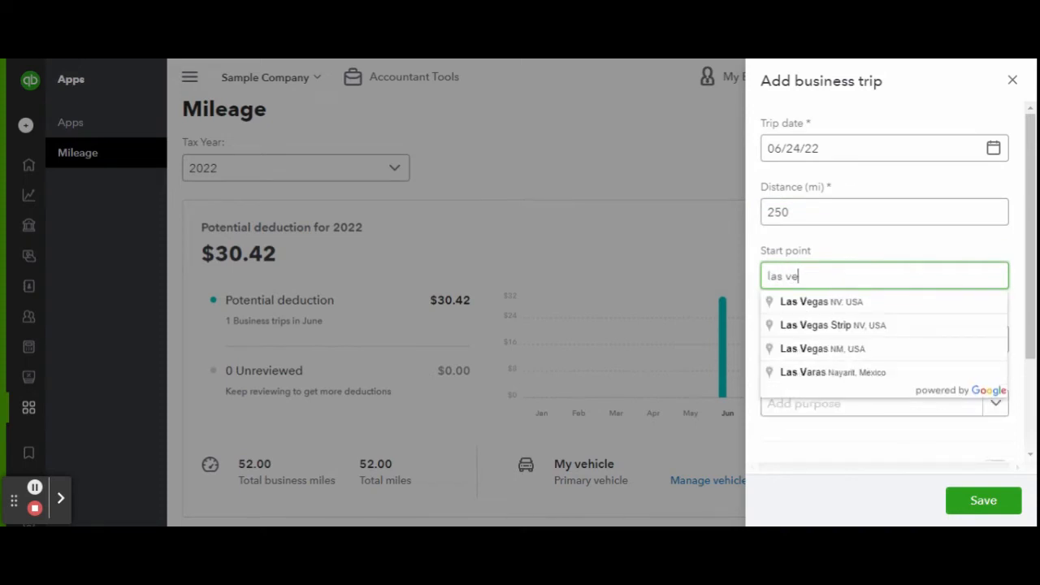
click(825, 300)
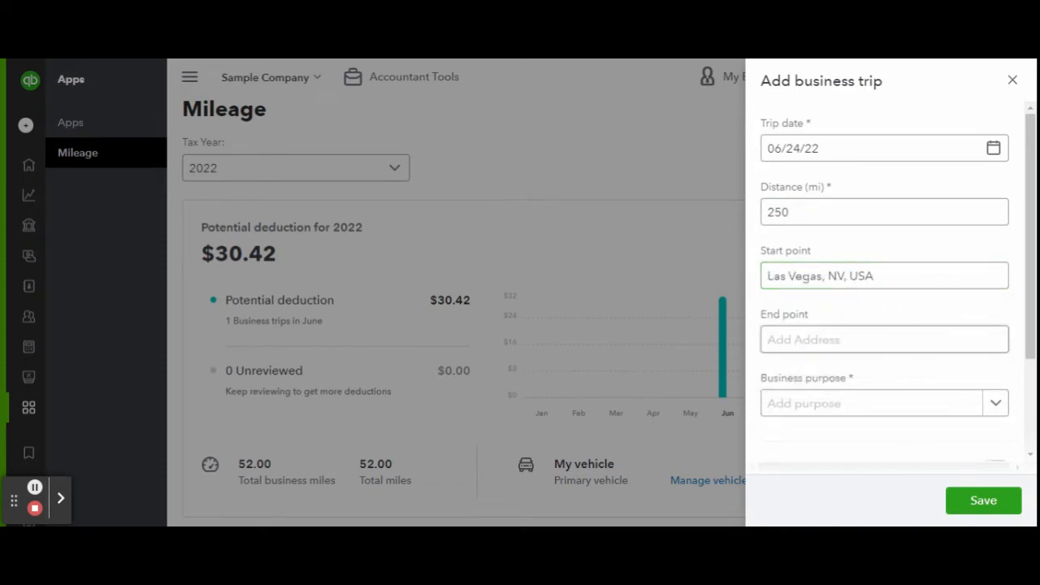
click(884, 340)
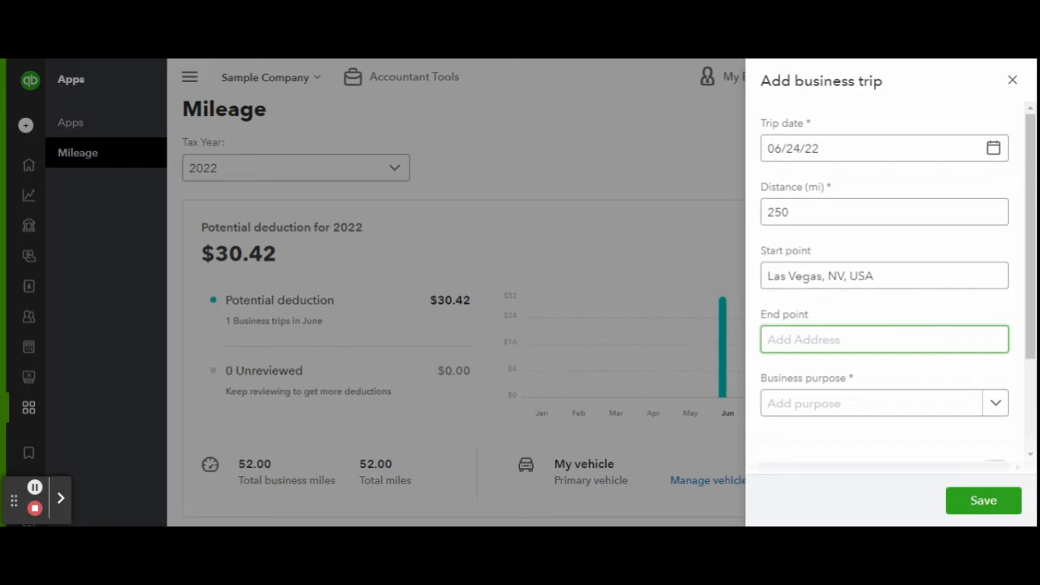
click(883, 340)
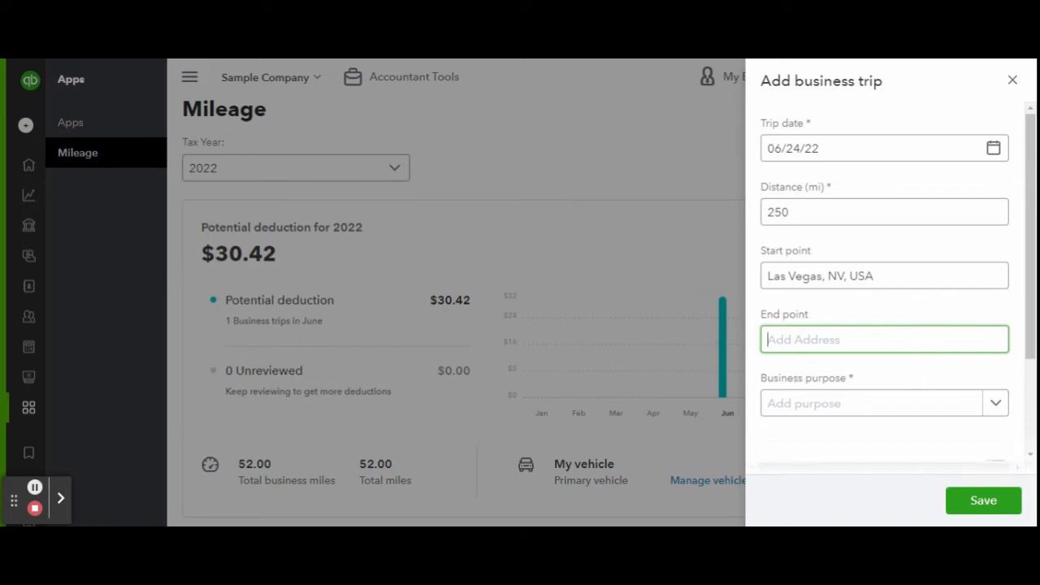
text(ph)
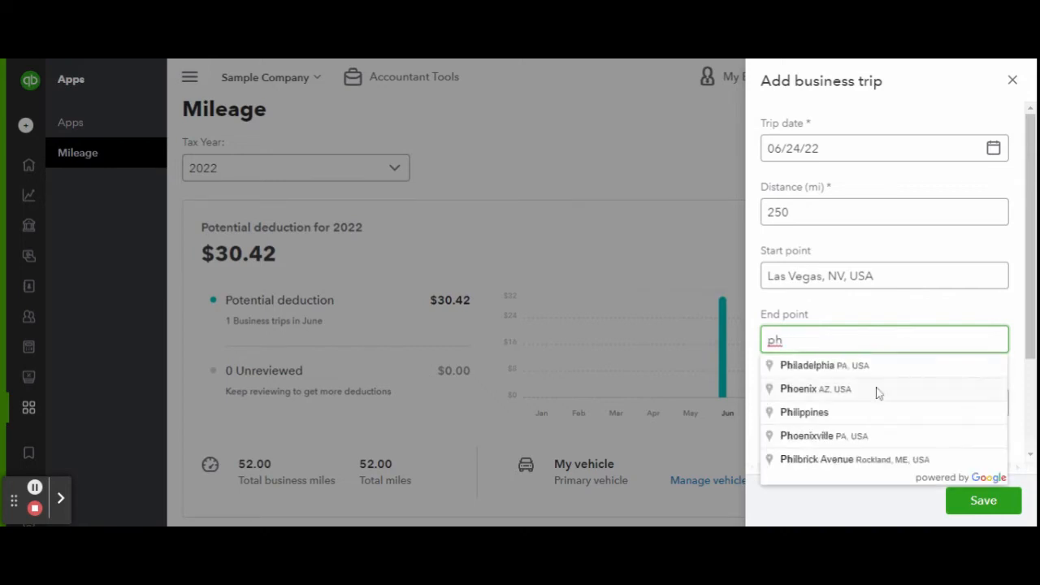
click(809, 390)
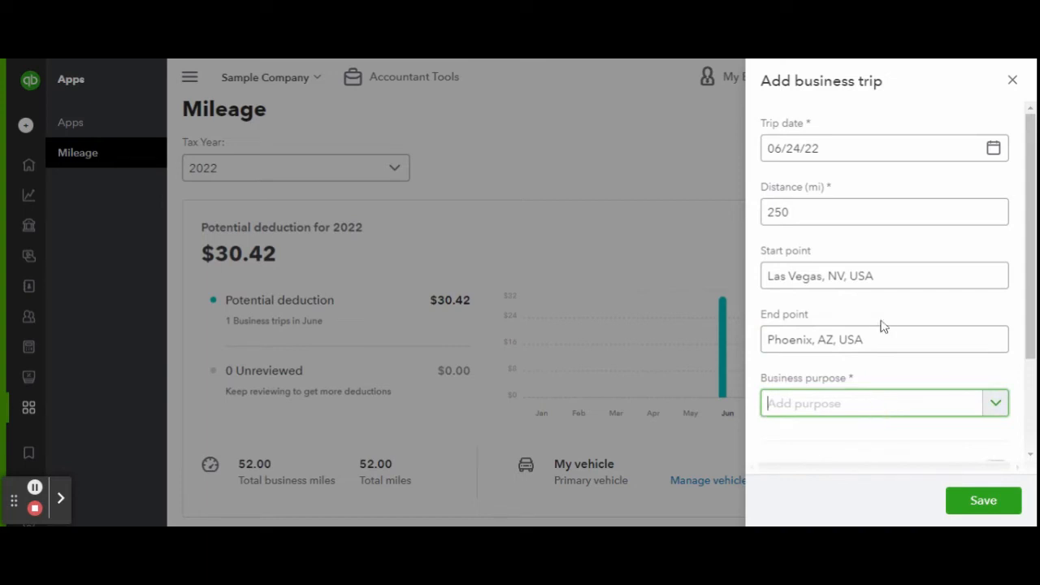
Set the purpose to Meeting with client and save the round trip, raising the deduction to $322.92.
scroll(down, 3)
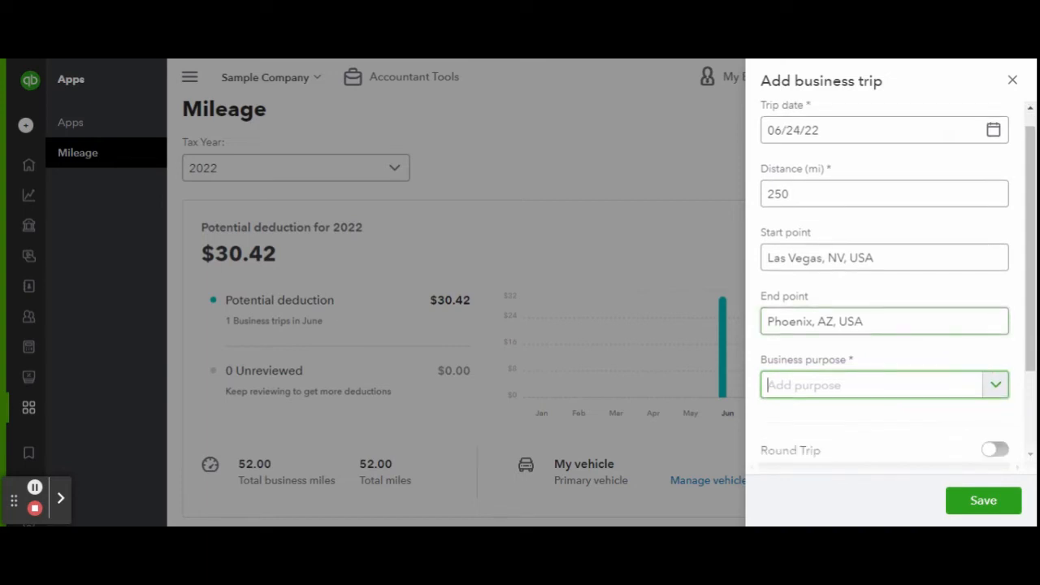
click(884, 385)
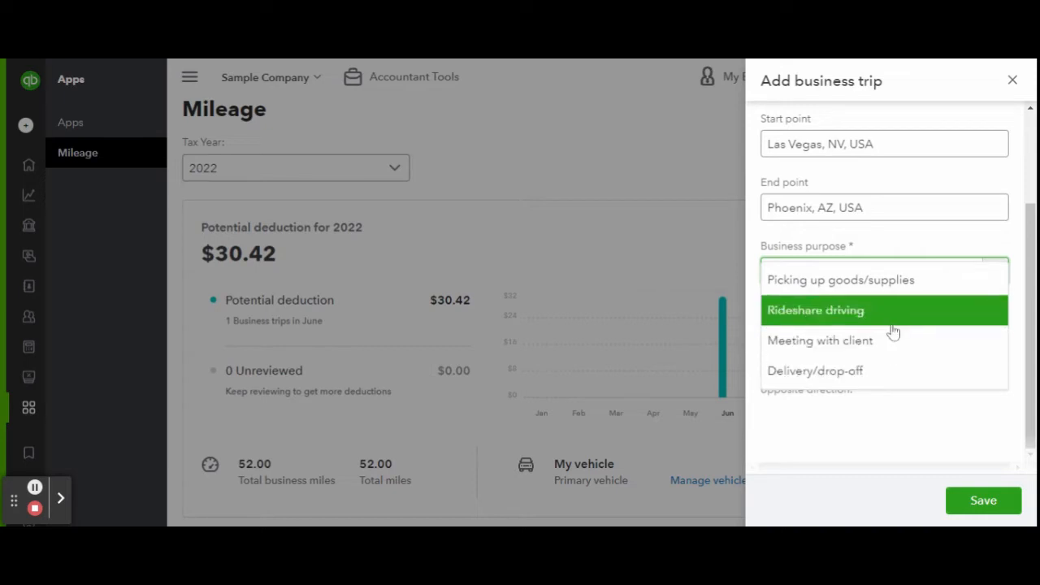
mouse_move(896, 310)
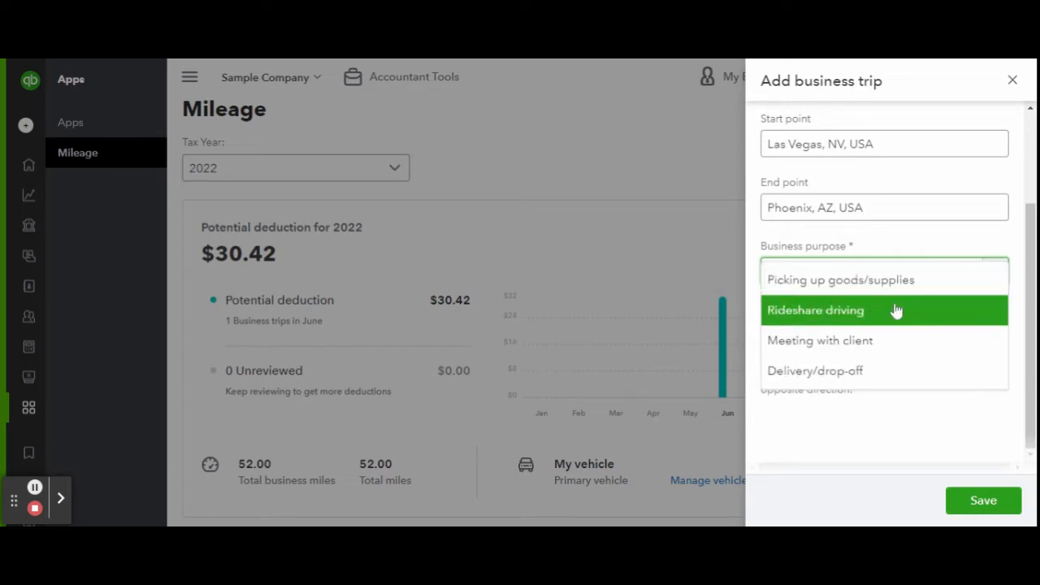
mouse_move(878, 344)
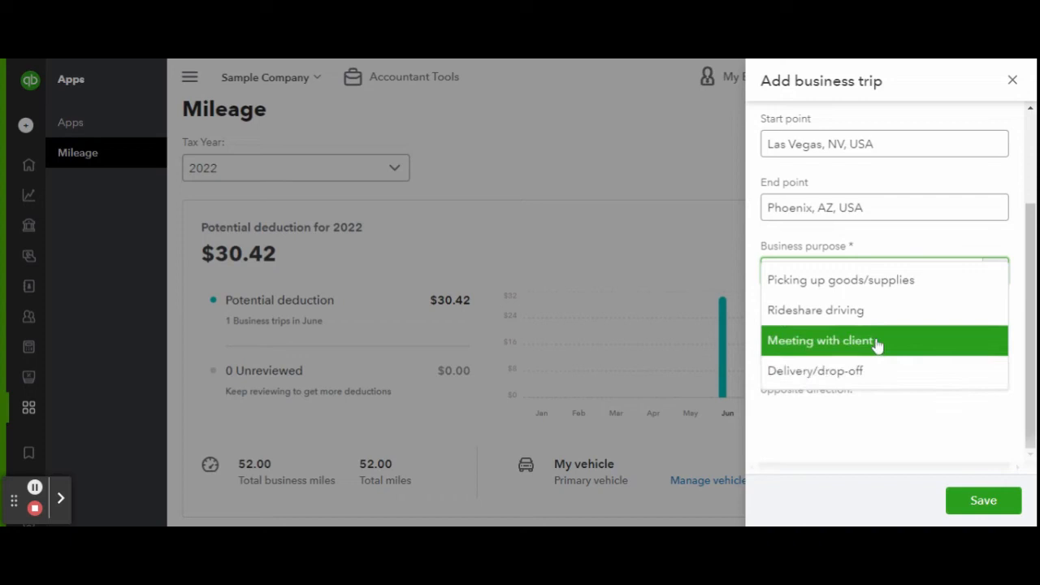
click(854, 341)
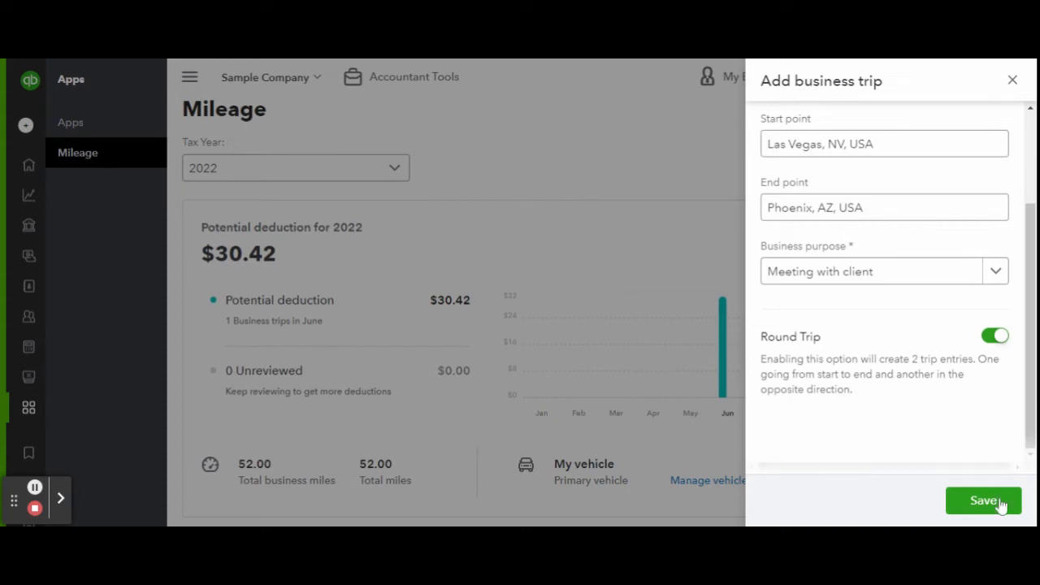
click(985, 500)
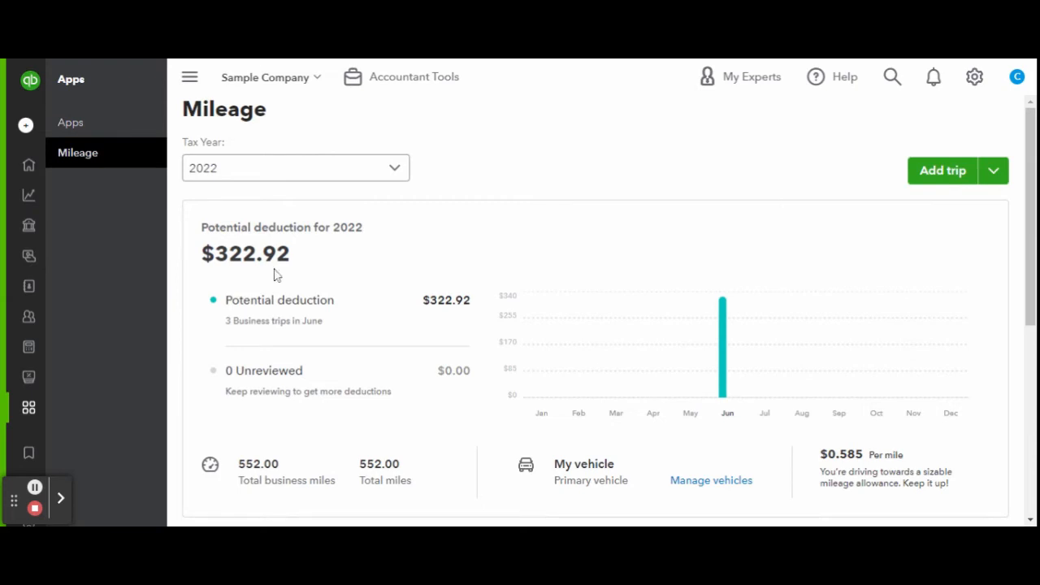
mouse_move(487, 283)
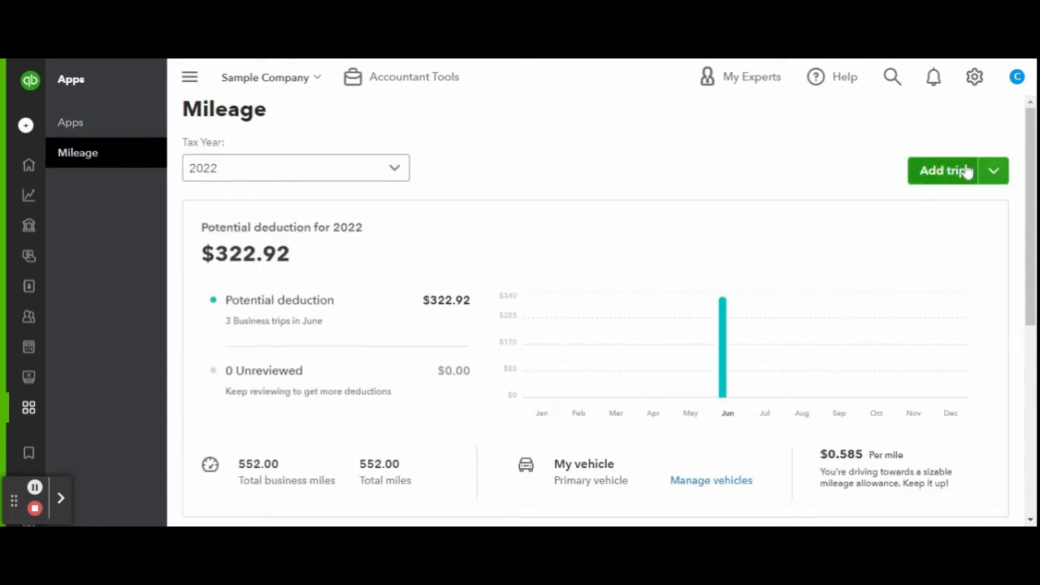
Add a 78-mile Camden–Bangor round trip for a client meeting and save it, deduction now $414.18.
click(939, 170)
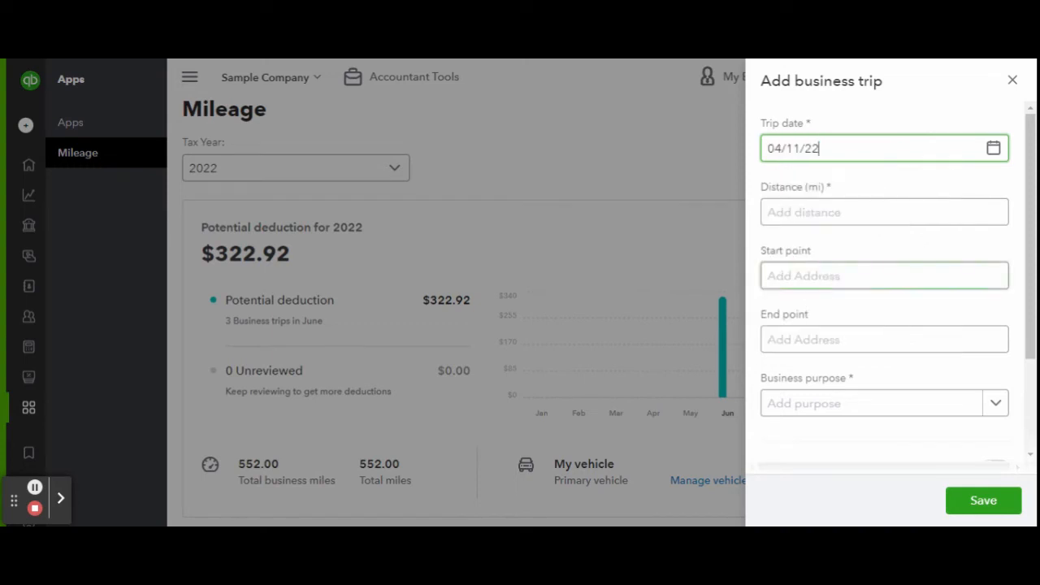
text(78)
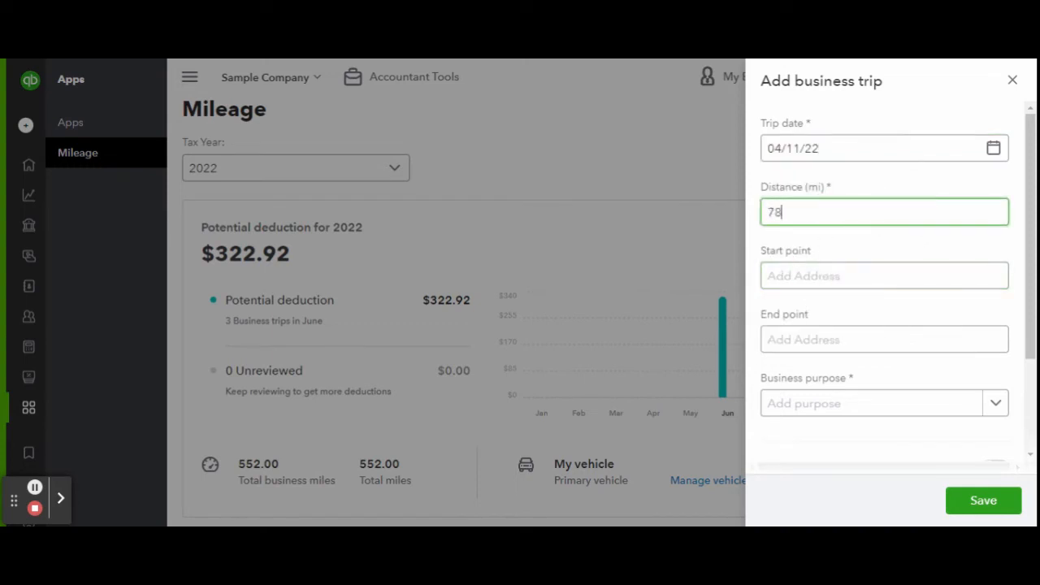
text(ca)
click(884, 337)
text(Bangor, ME 04401, USA)
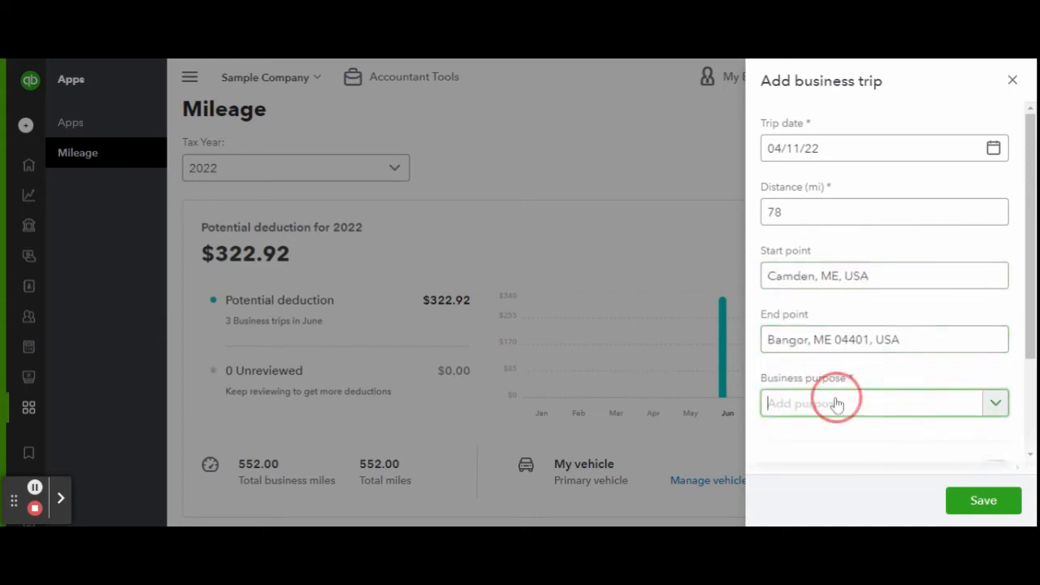
click(883, 403)
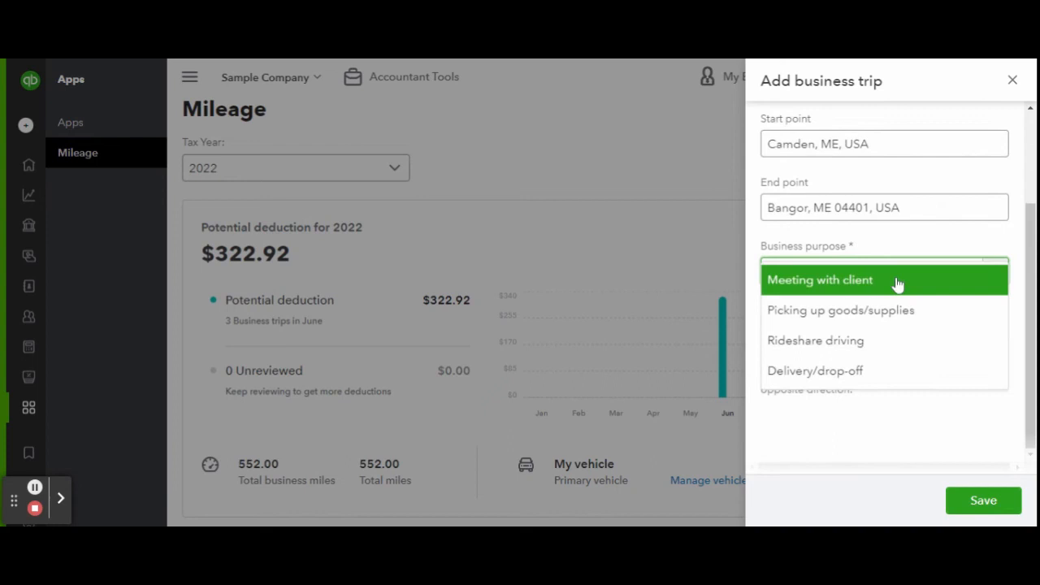
click(820, 280)
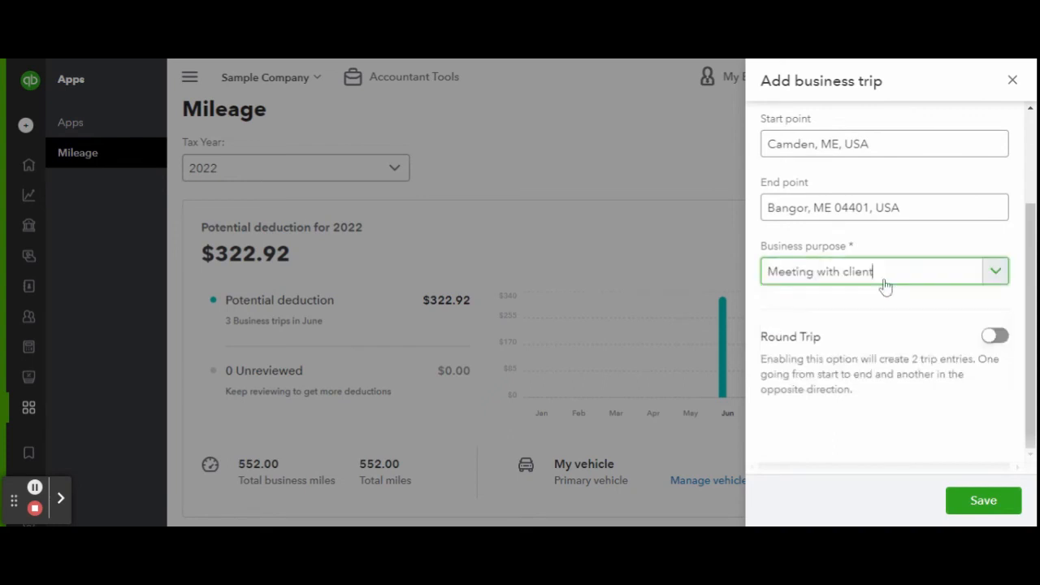
click(994, 334)
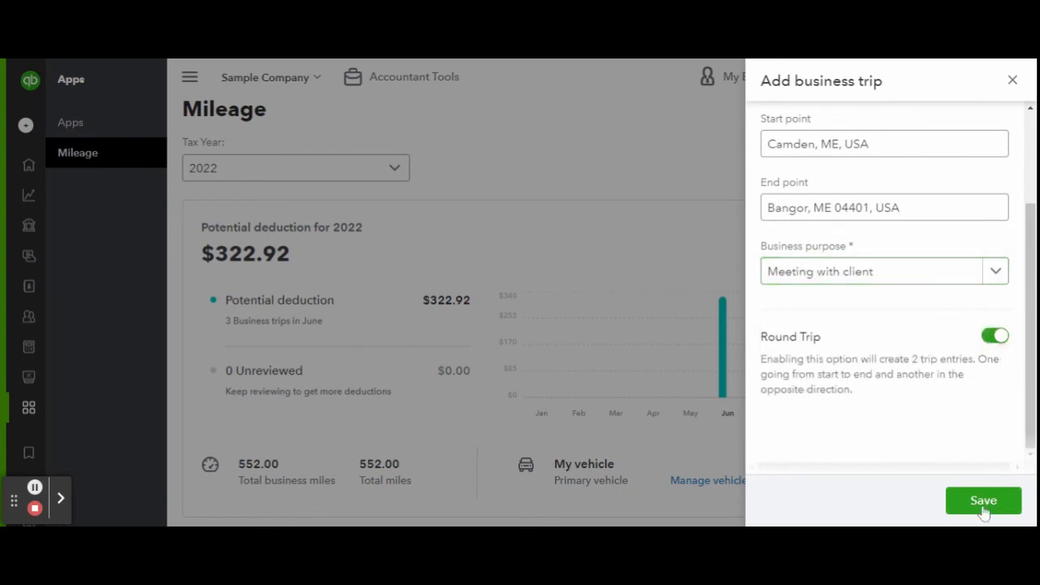
click(982, 501)
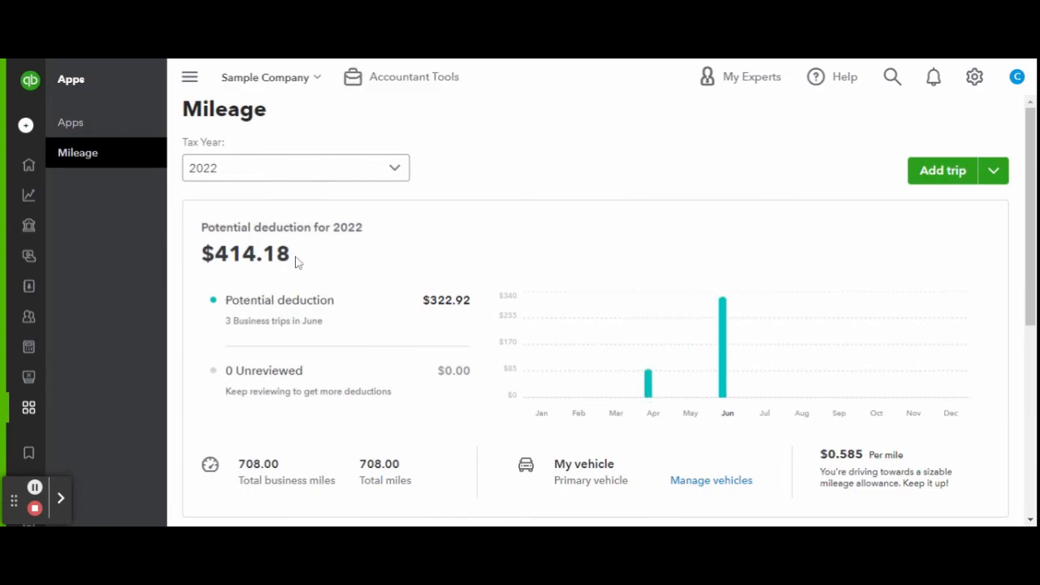
scroll(down, 3)
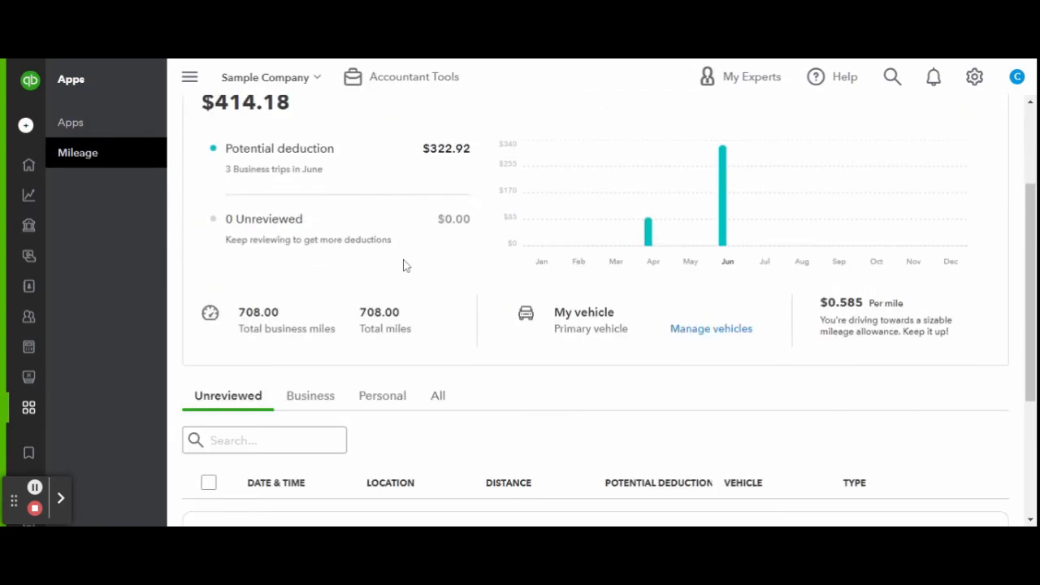
scroll(down, 3)
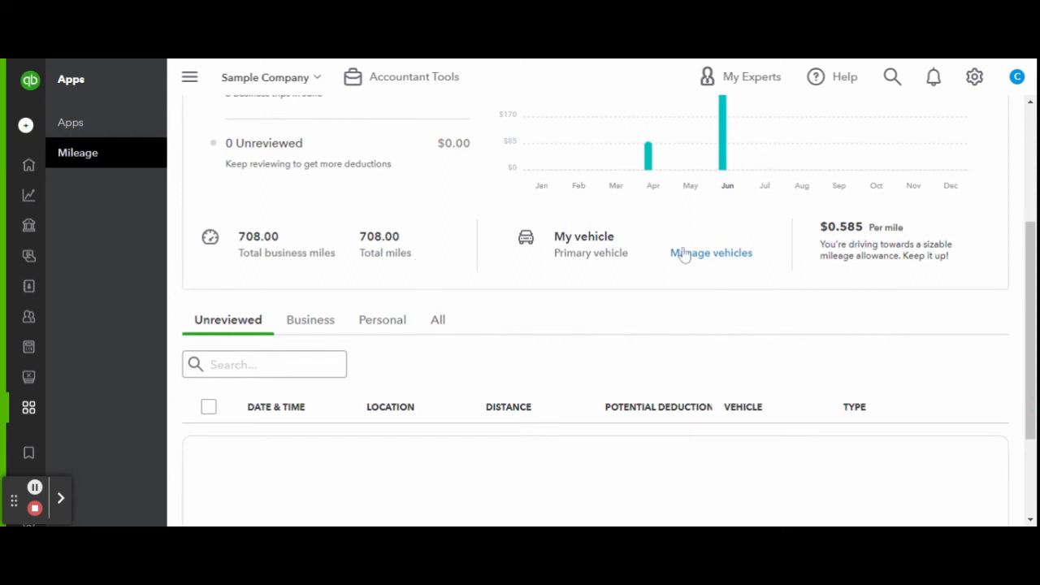
click(710, 254)
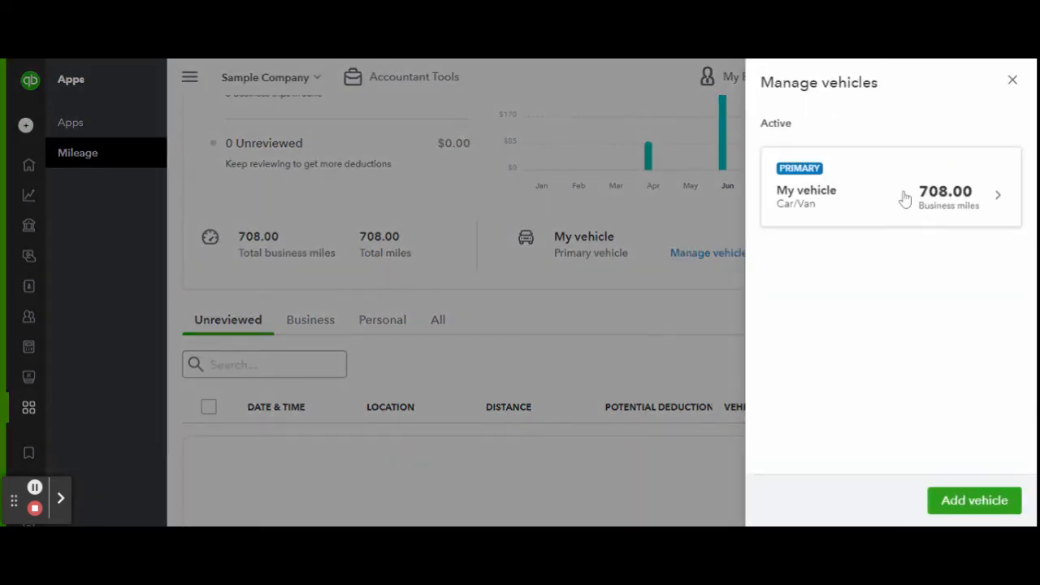
click(973, 500)
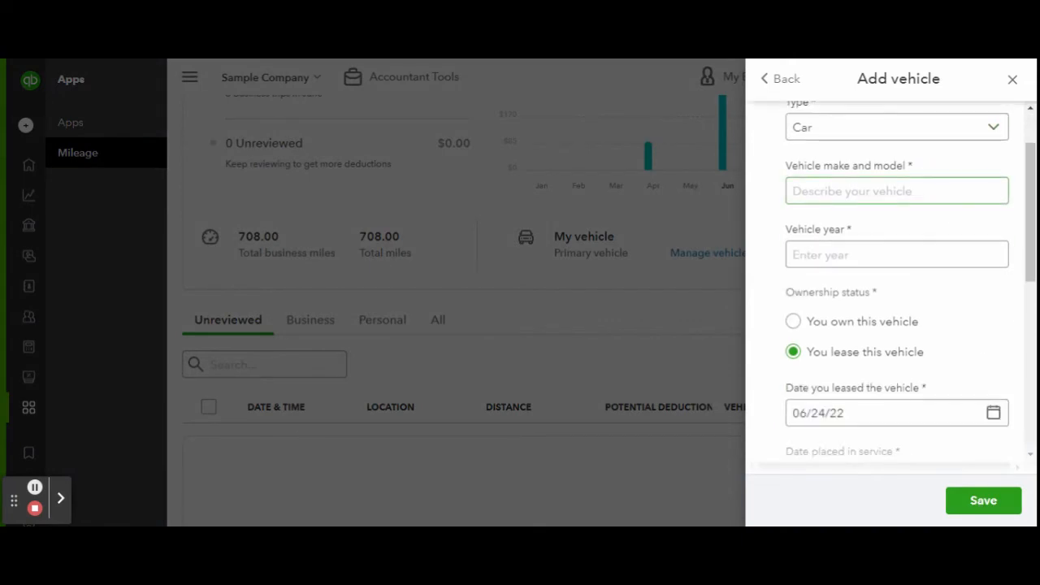
scroll(down, 3)
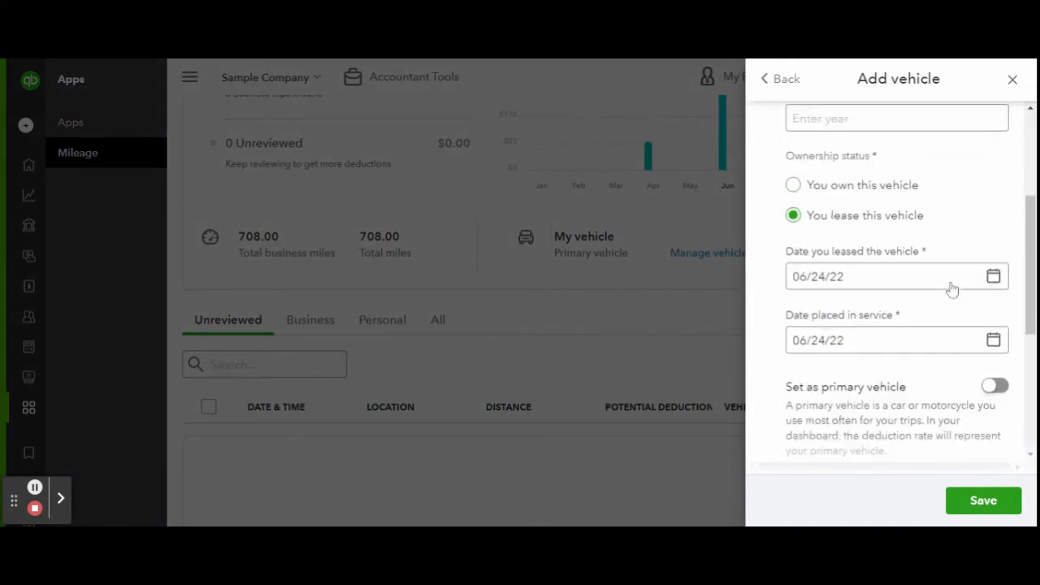
scroll(down, 3)
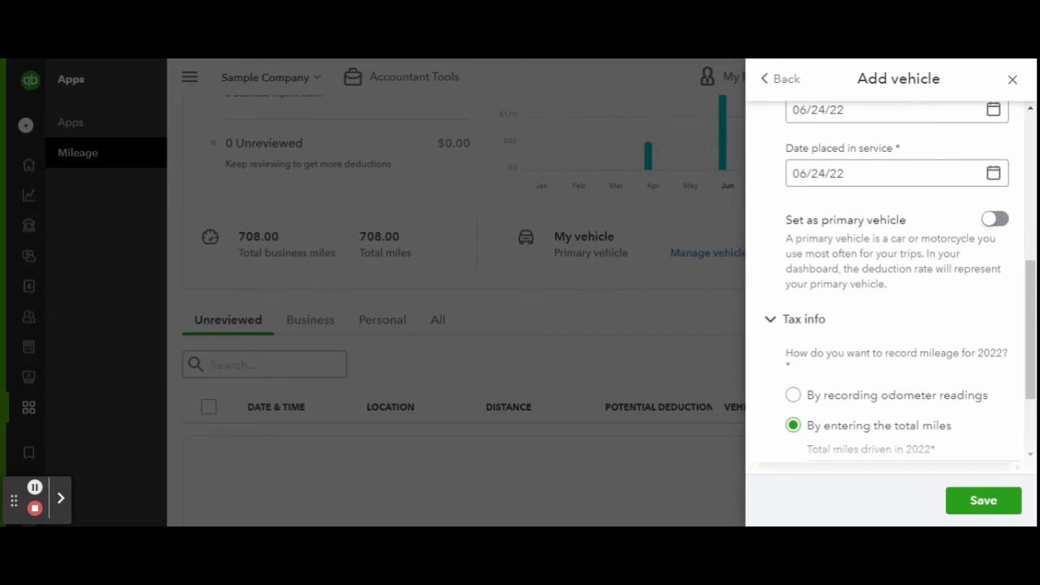
scroll(down, 3)
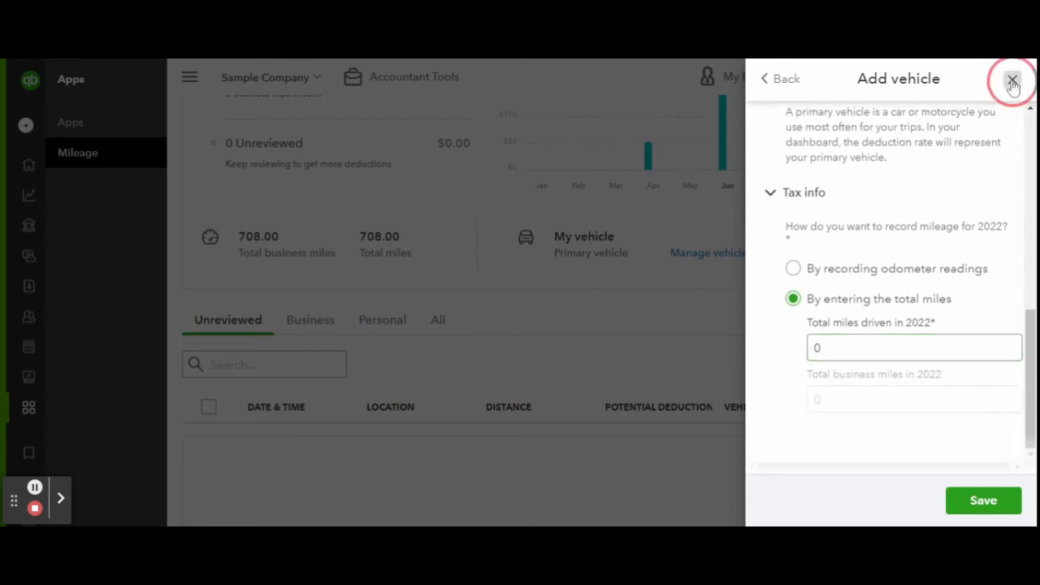
click(1013, 79)
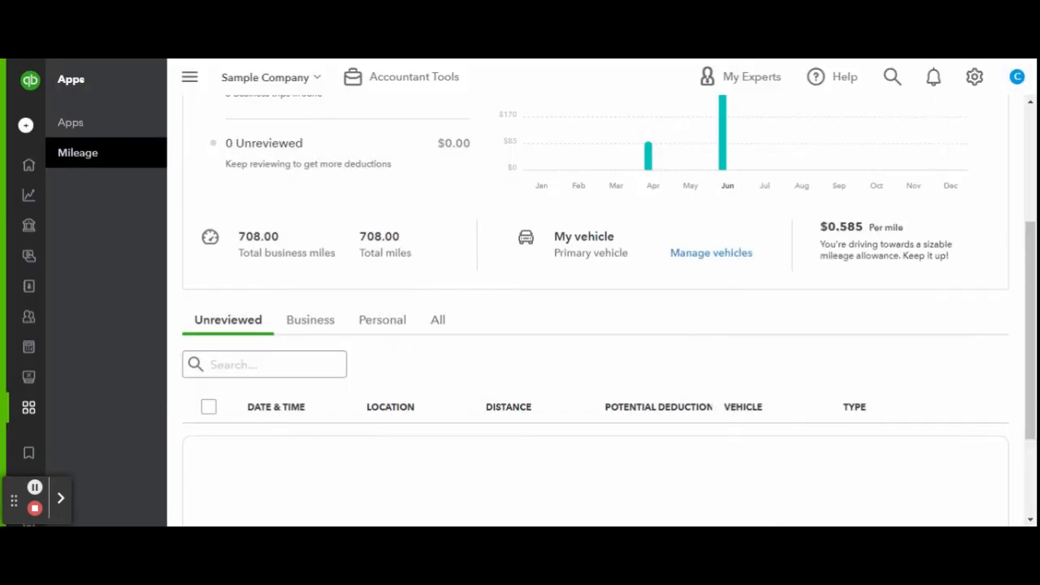
mouse_move(868, 277)
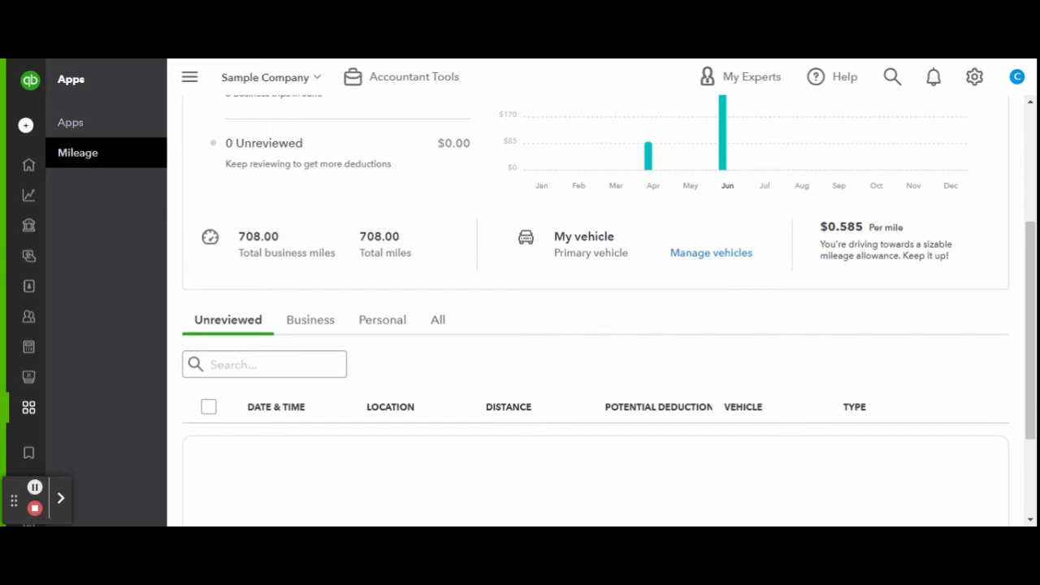
mouse_move(34, 510)
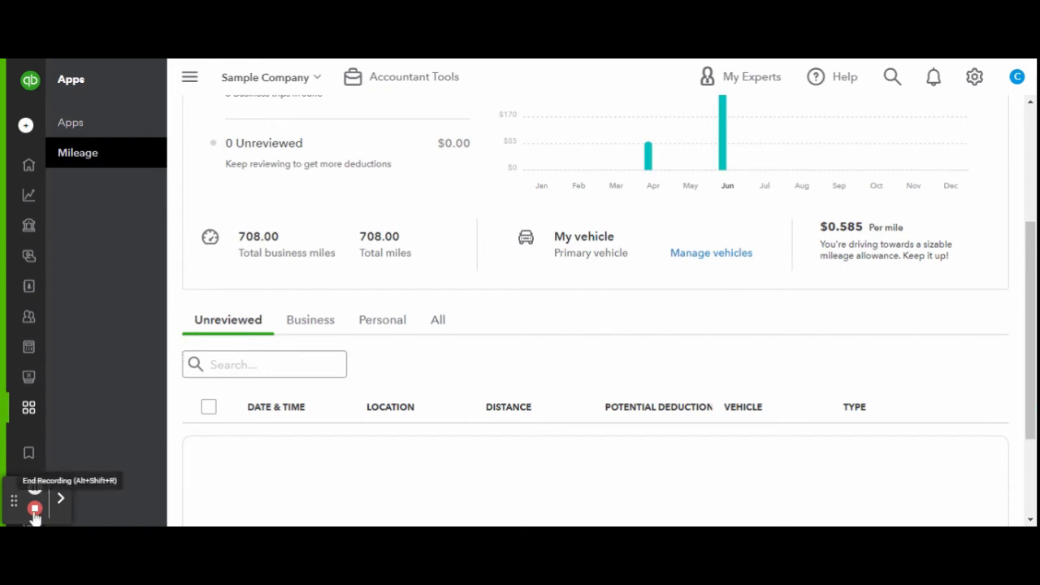